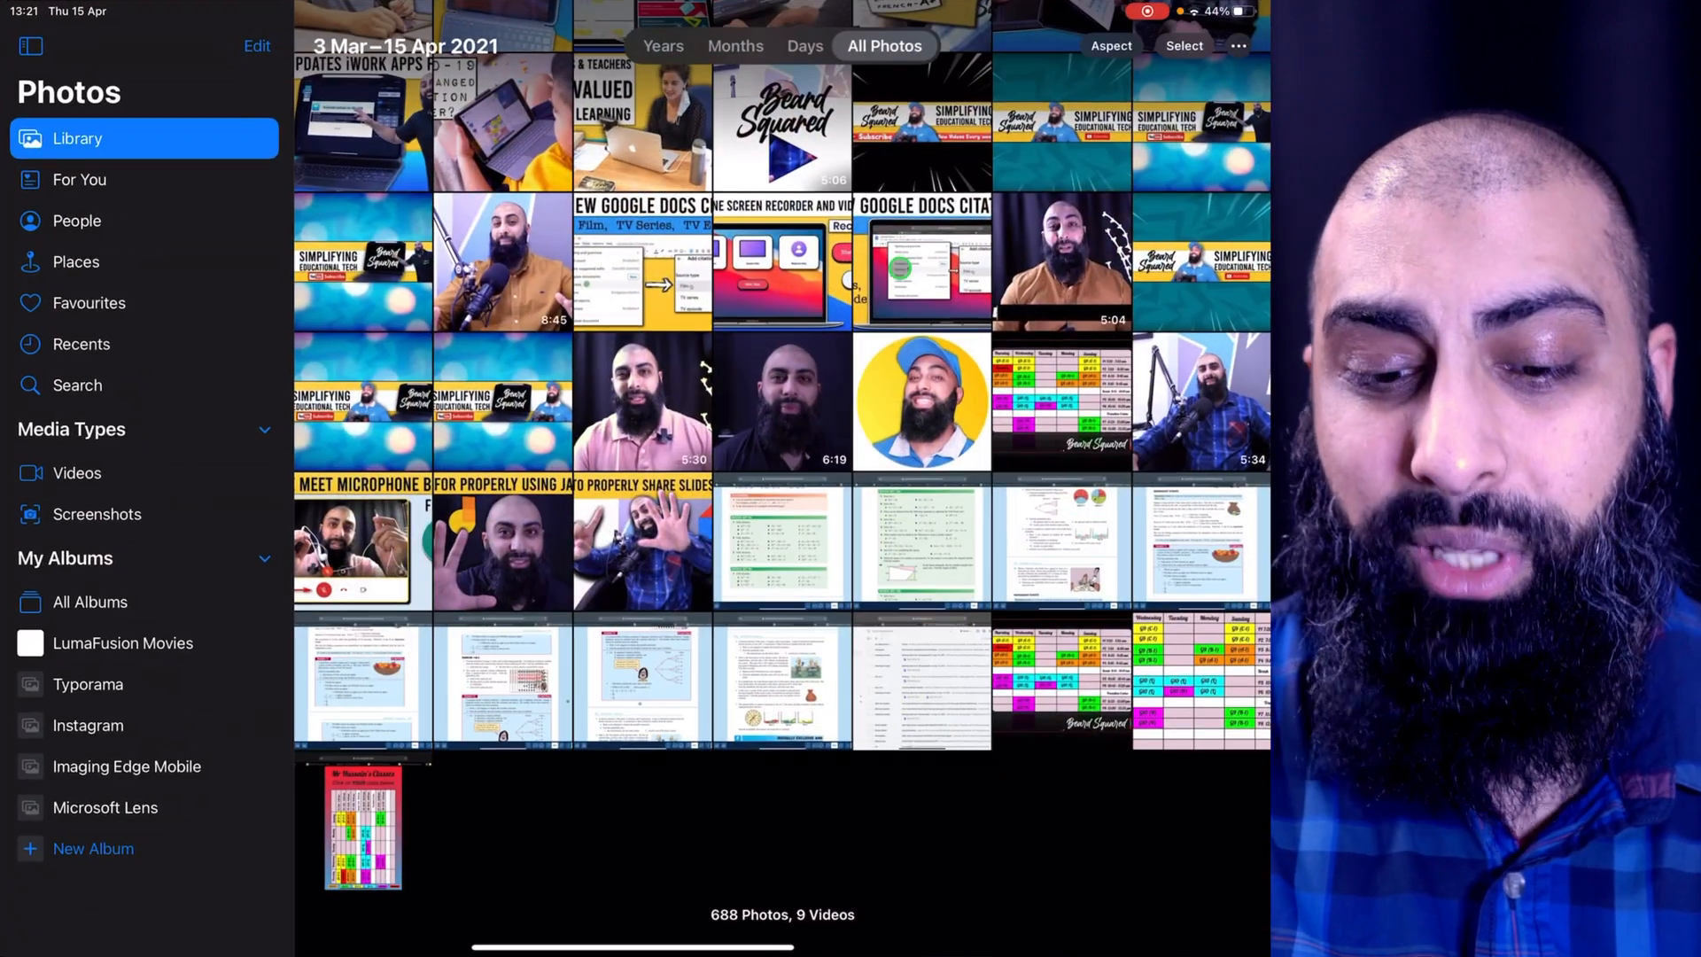
Open the Mr Hussain's Classes timetable screenshot full screen from the Library grid.
left_click(363, 826)
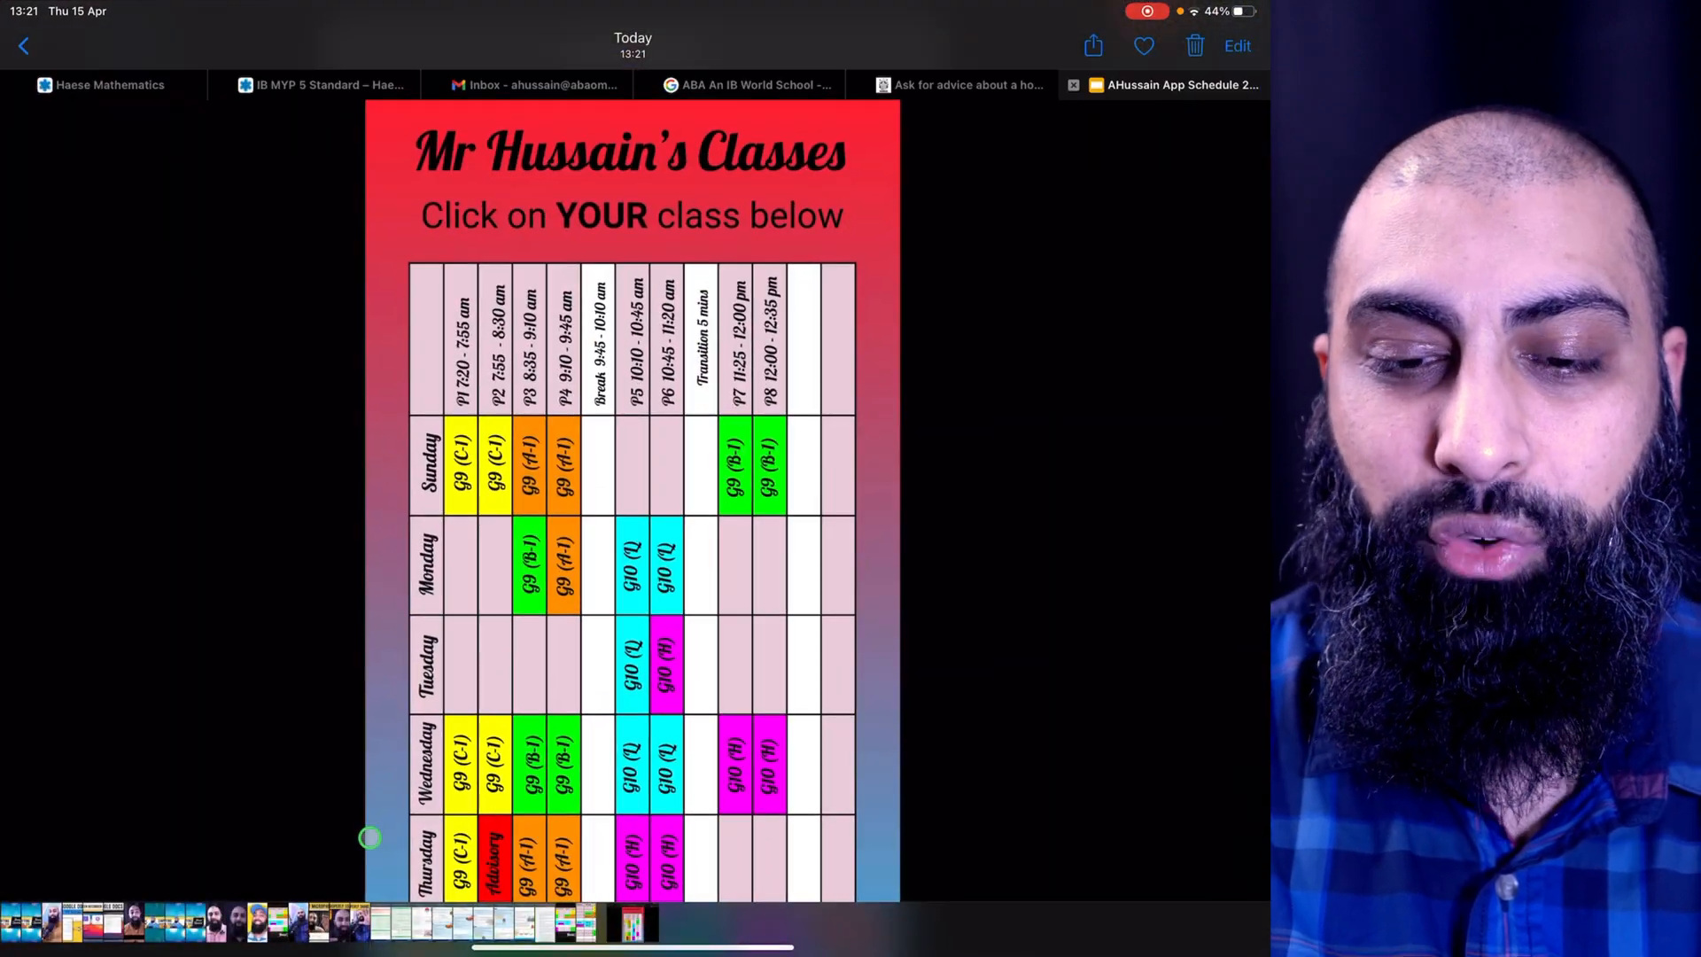
Crop the screenshot to the timetable grid, rotate it to landscape, and save the edit.
left_click(1236, 44)
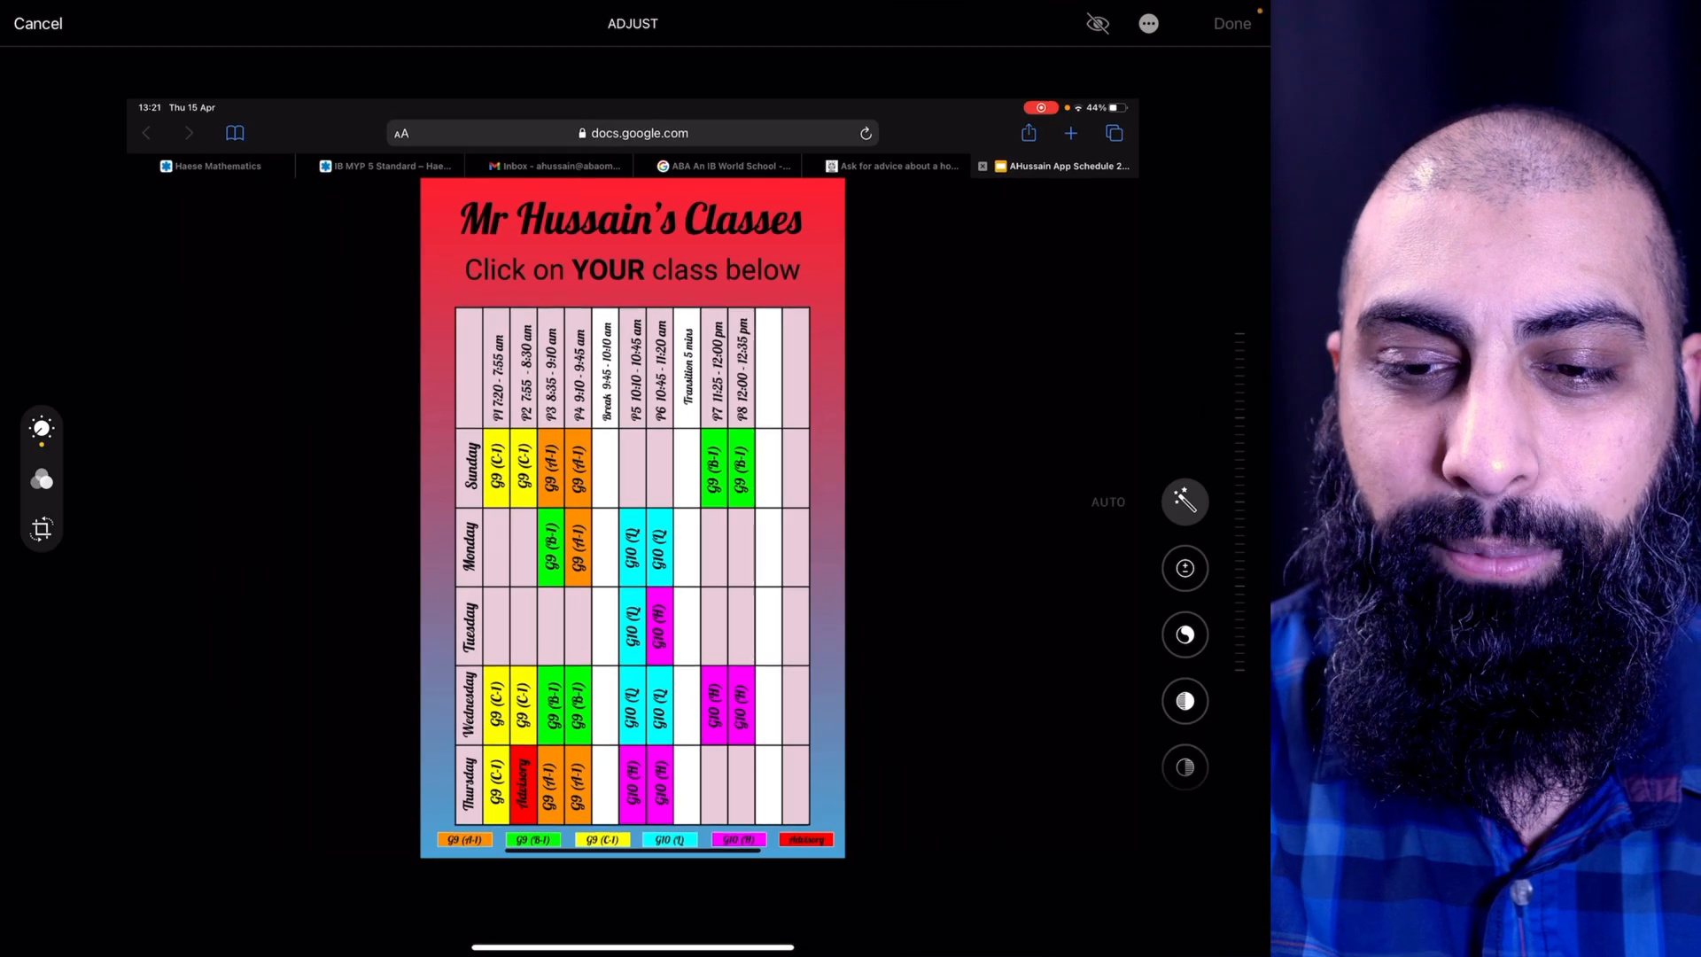
left_click(40, 528)
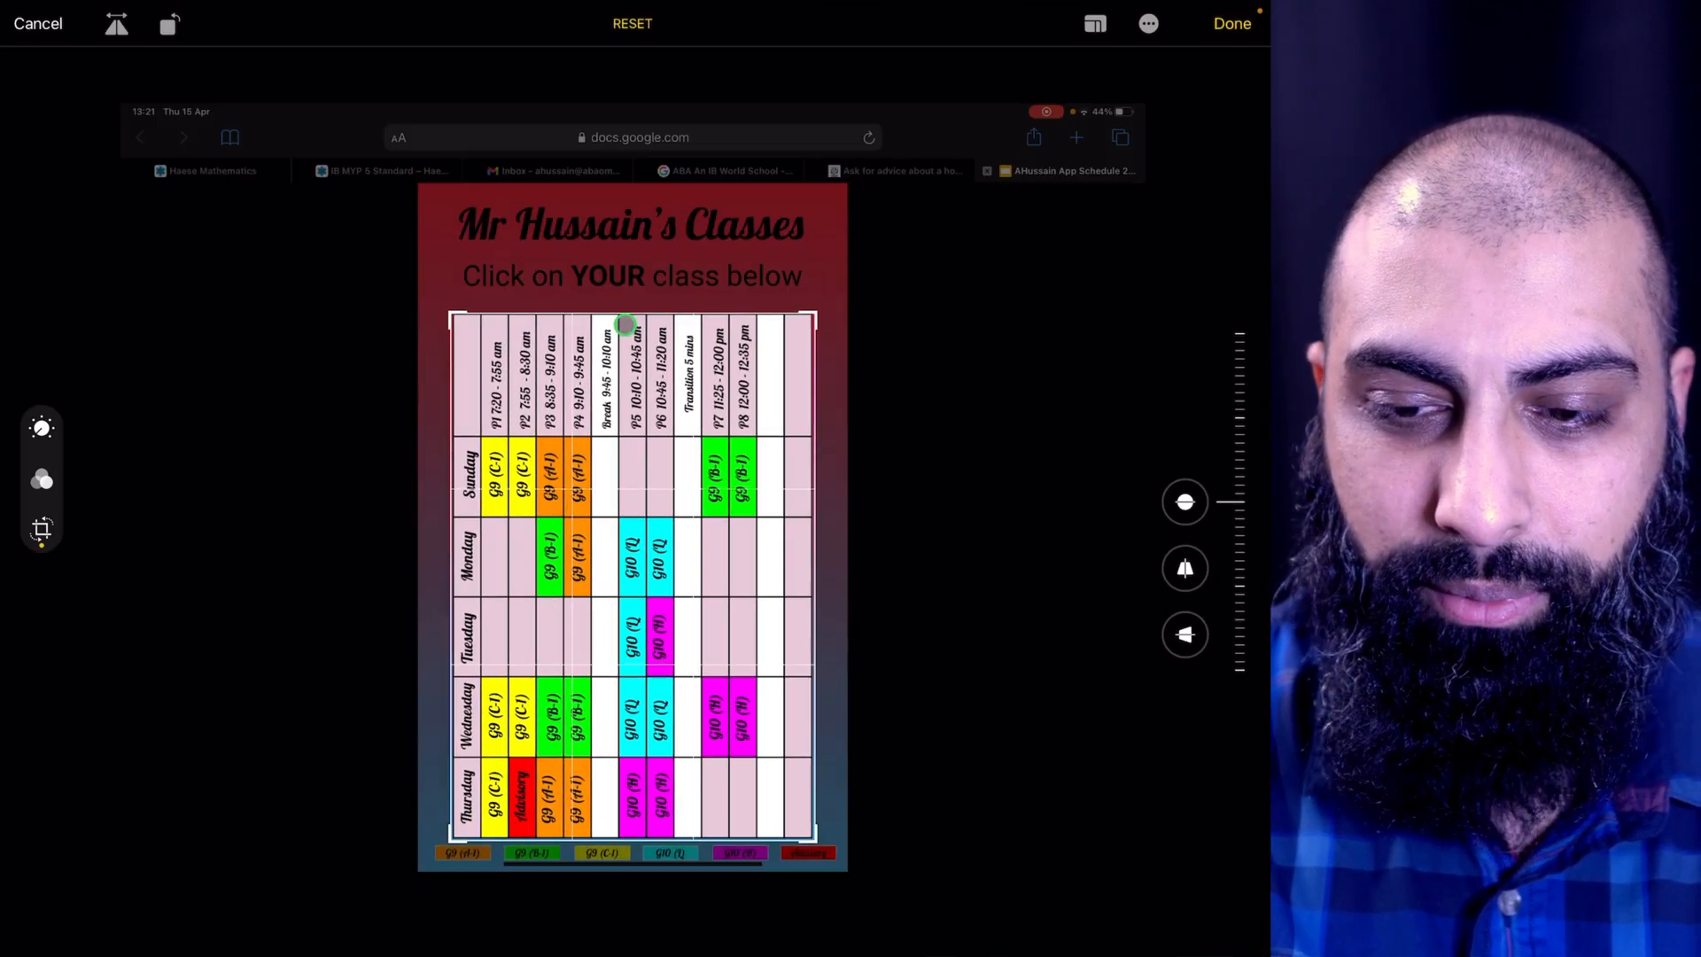
left_click(169, 23)
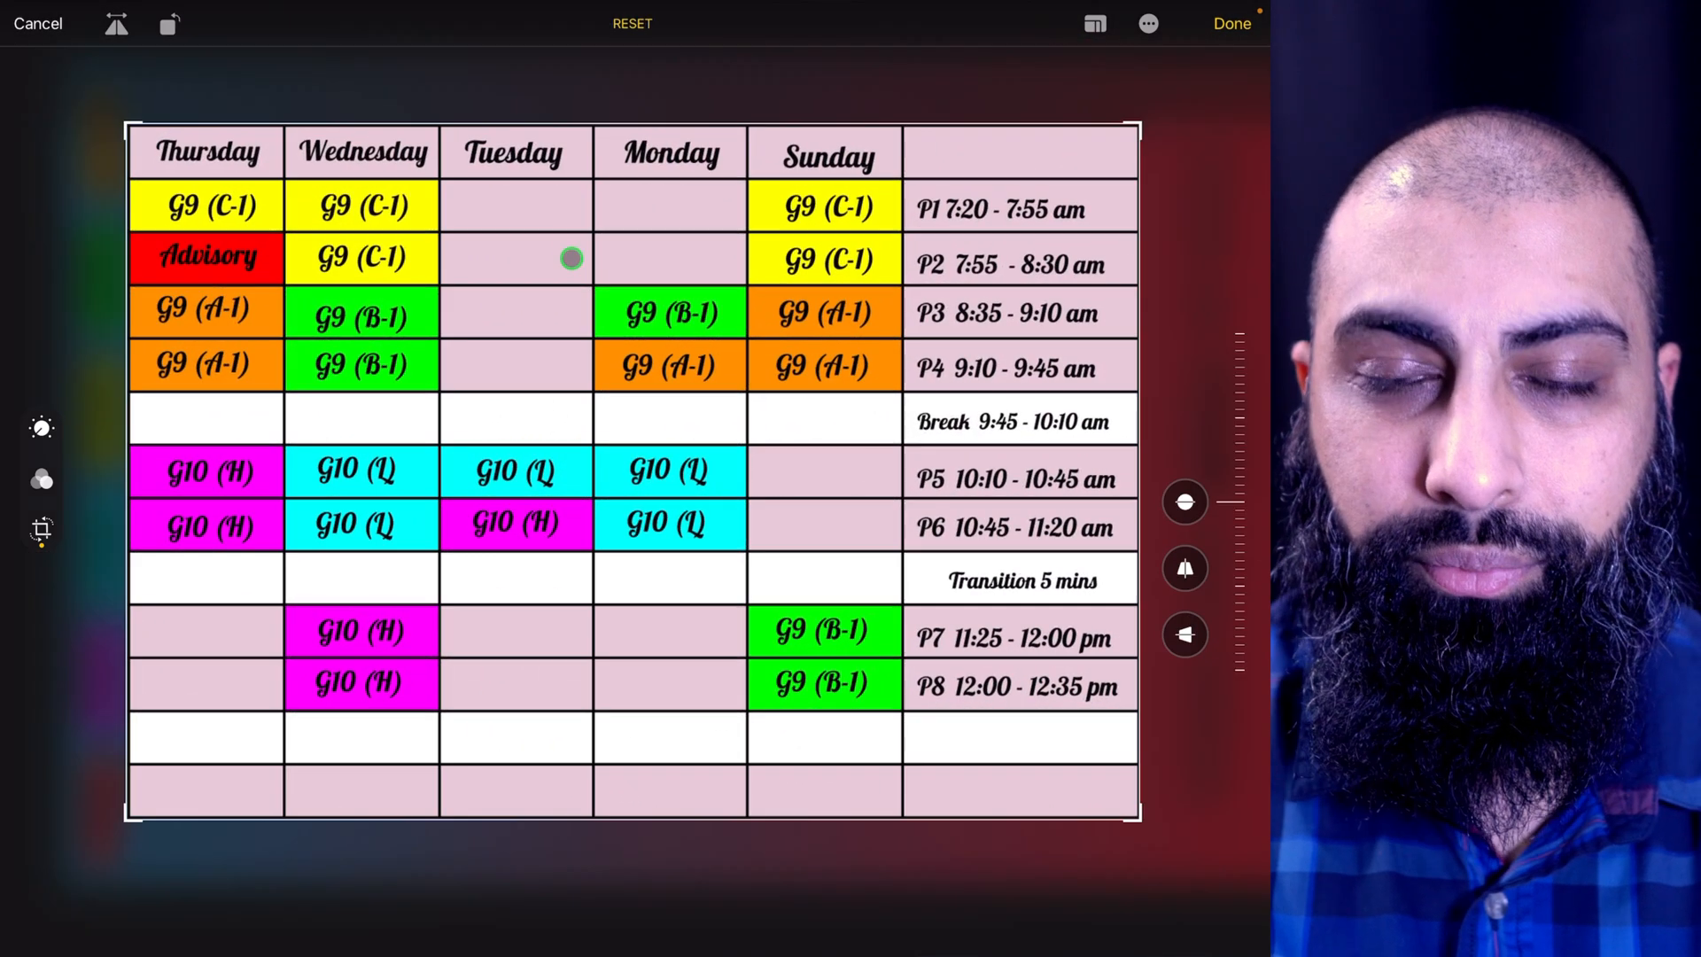
left_click(1232, 23)
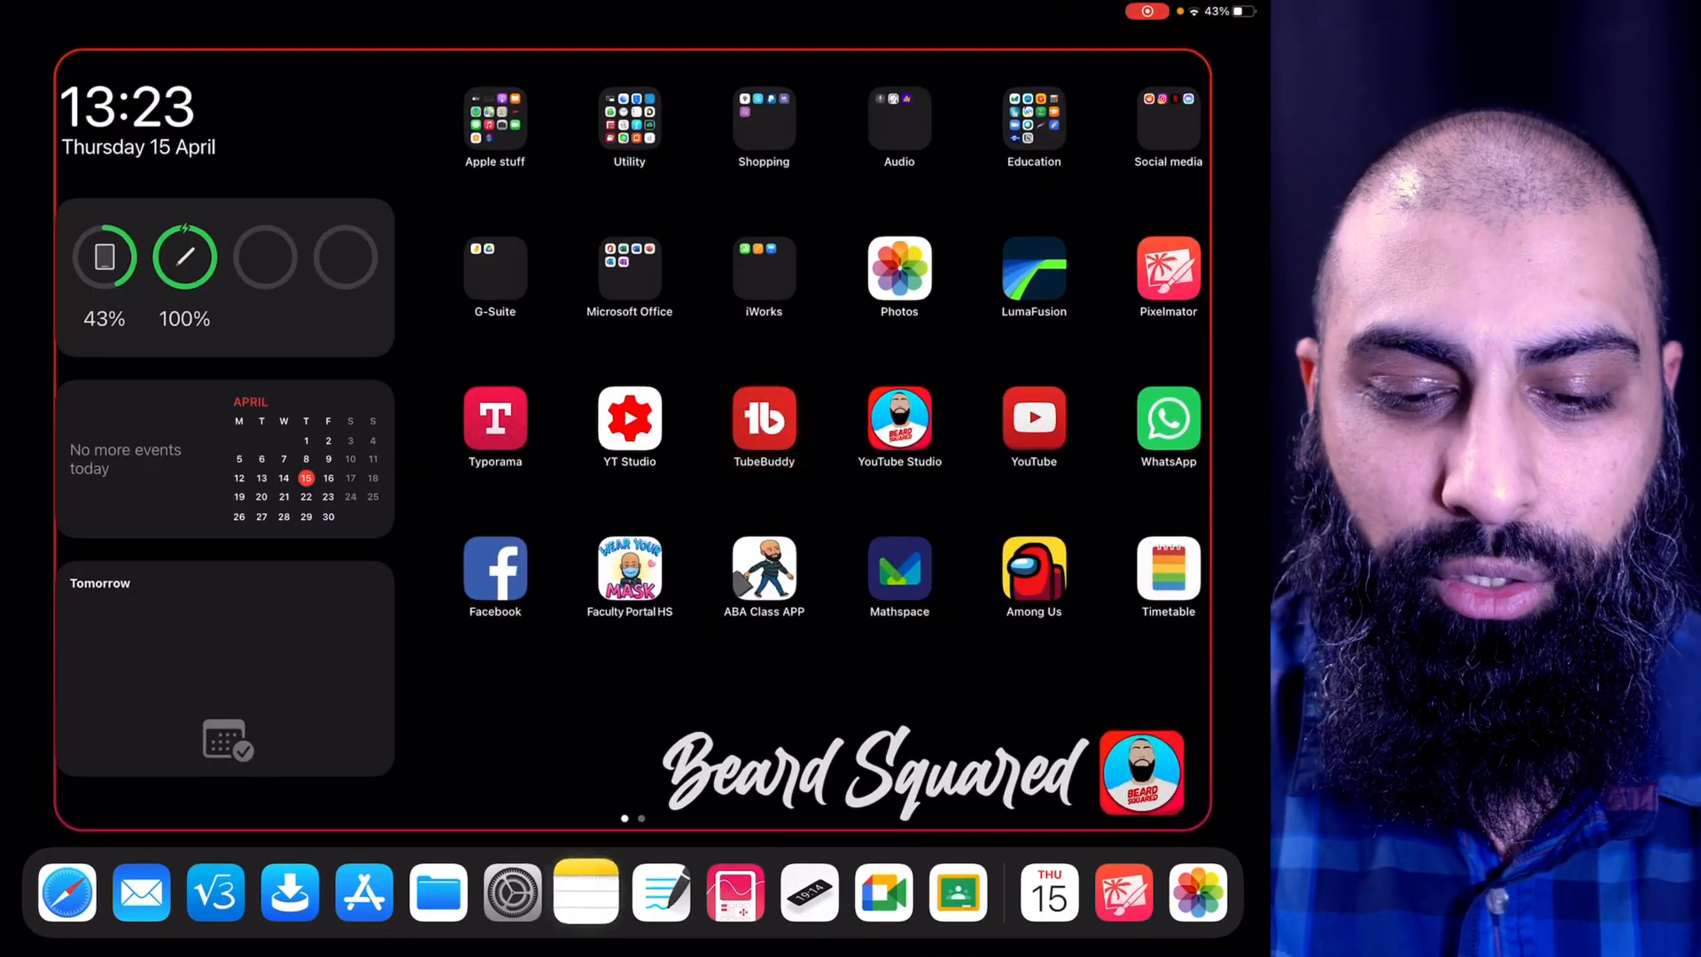
Pick the edited timetable from All Photos in Settings' Choose a New Wallpaper.
left_click(511, 893)
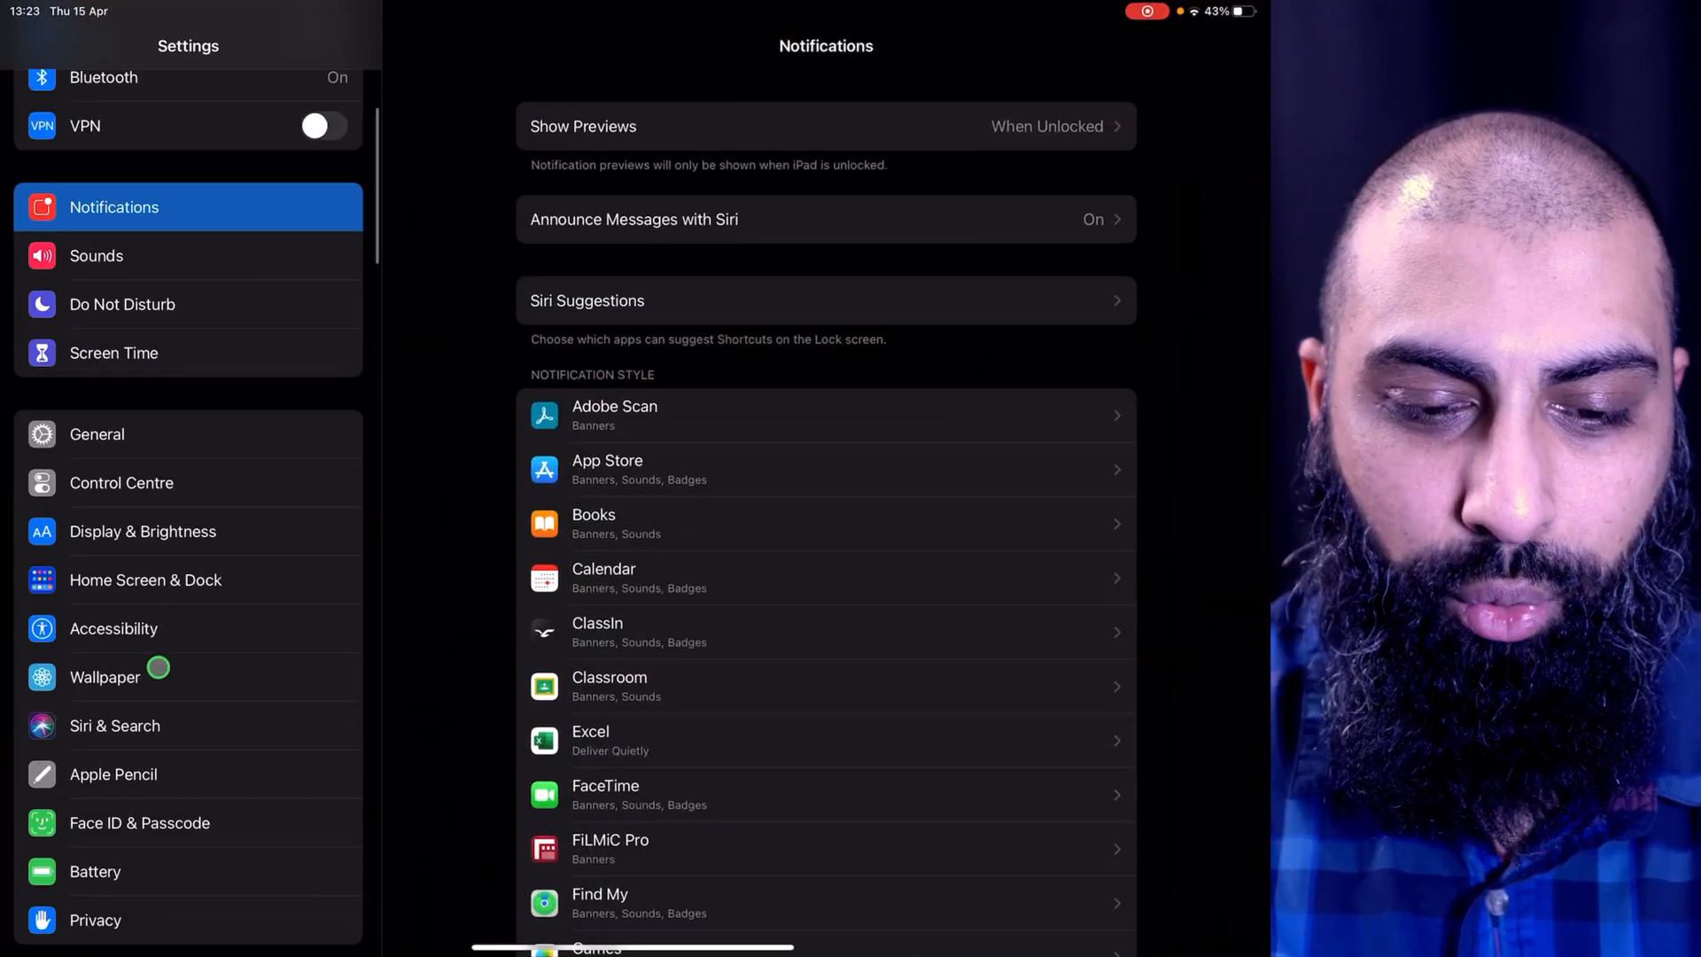
left_click(105, 677)
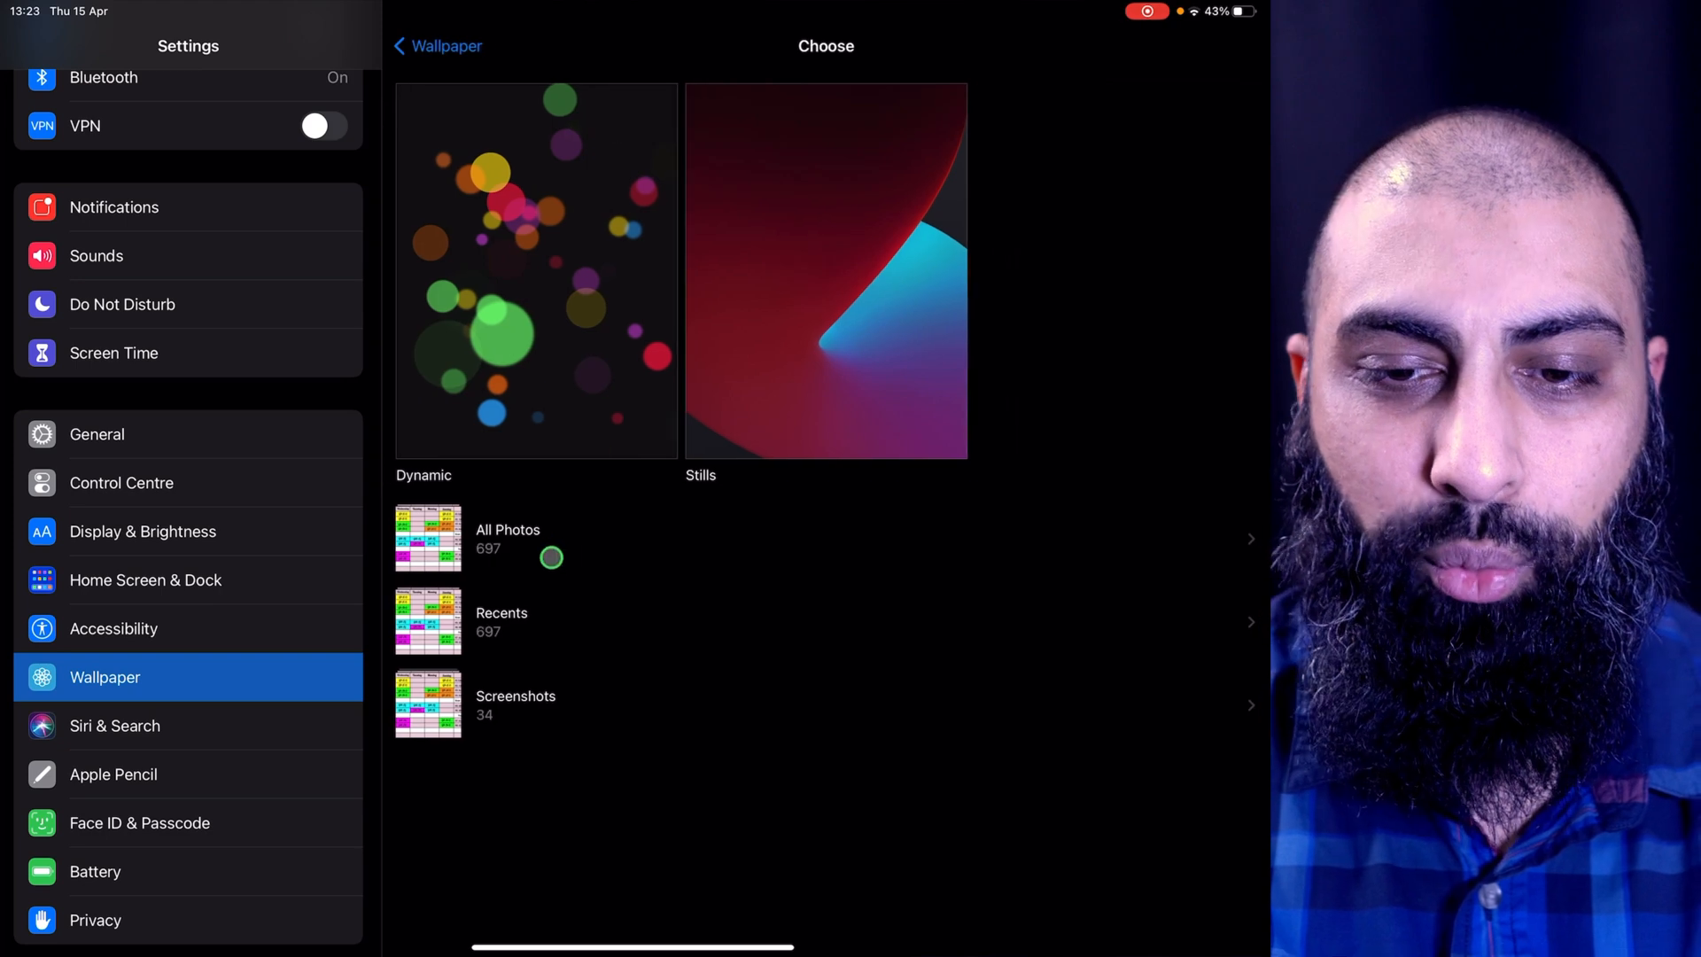
left_click(507, 537)
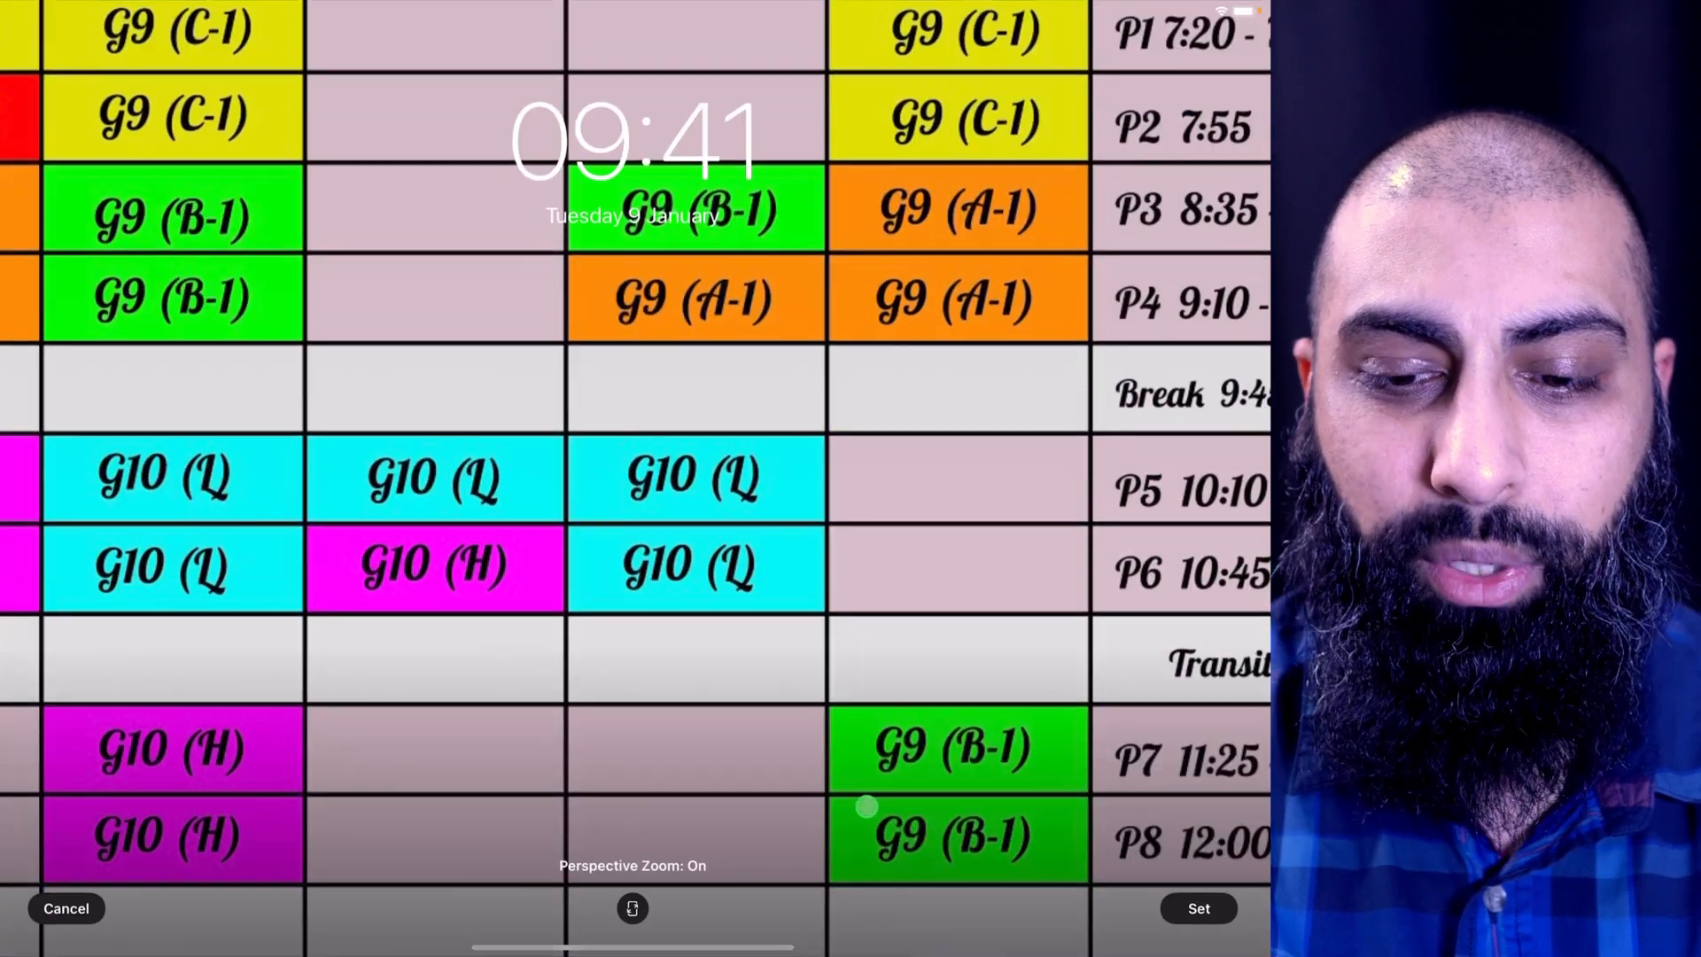